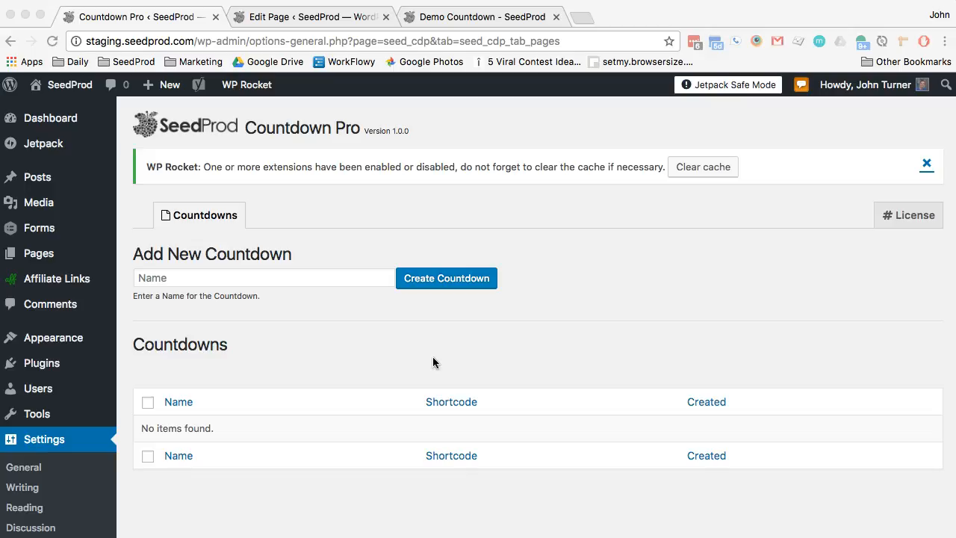
pyautogui.moveTo(219, 289)
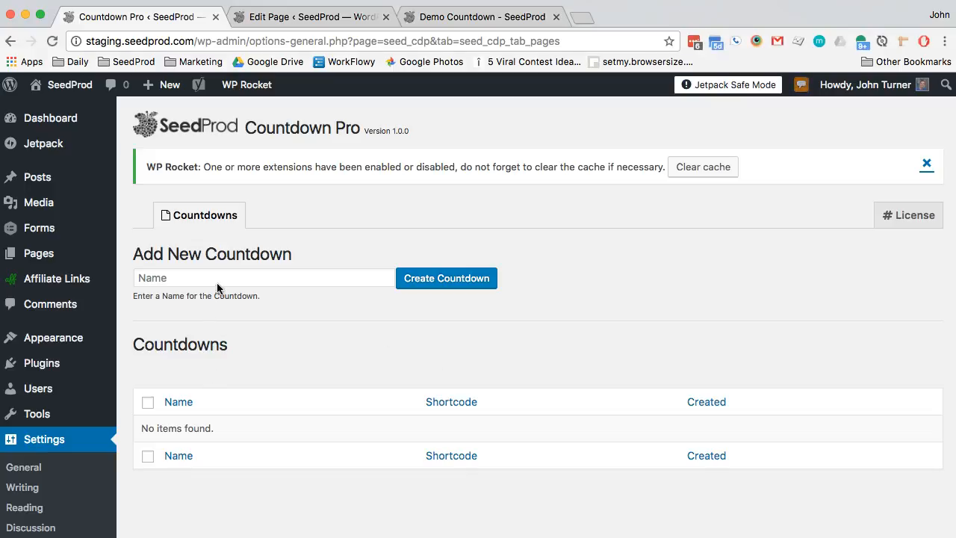
# - Enter 'Countdown Demo' in the Add New Countdown name field
pyautogui.write('Count')
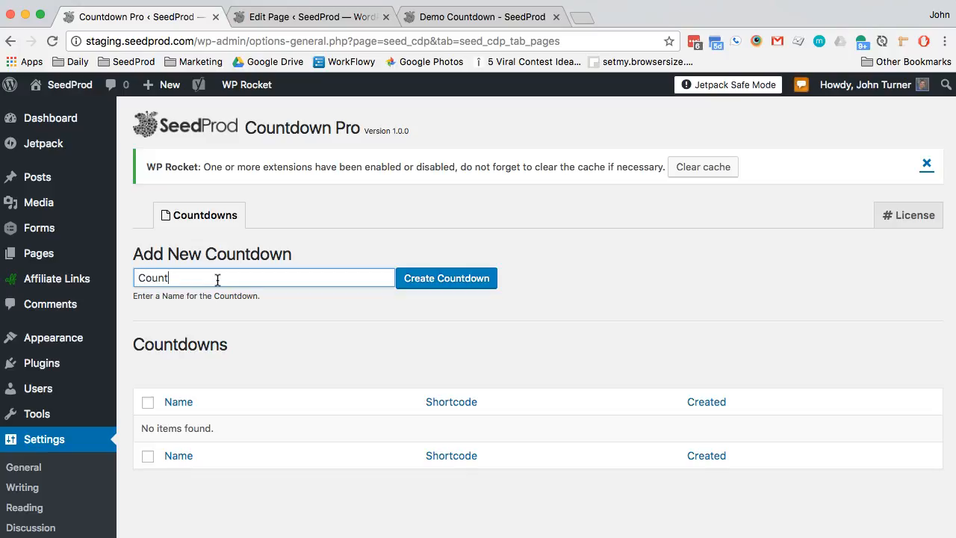
pyautogui.write('down')
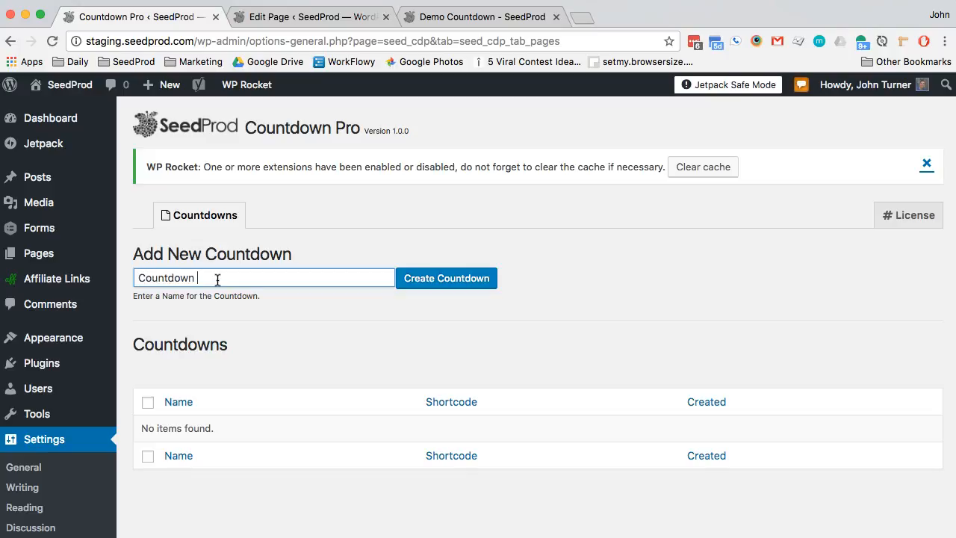
pyautogui.write('Demo')
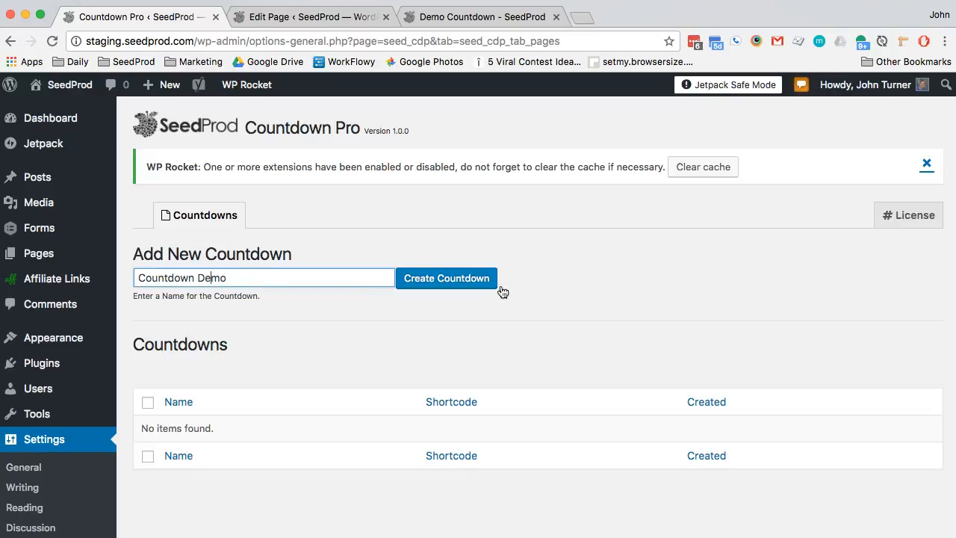
# - Create the Countdown Demo countdown and expand its Countdown settings in the customizer
pyautogui.click(445, 278)
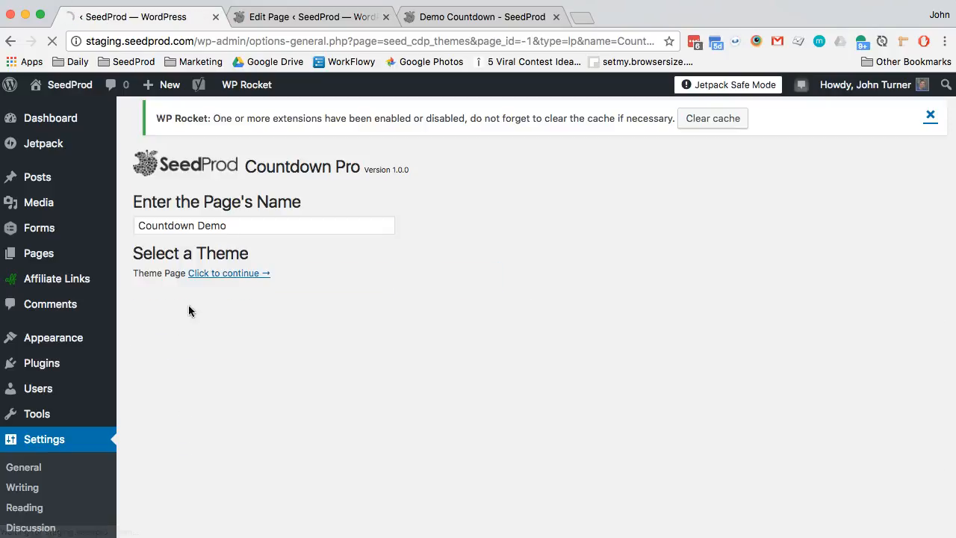
pyautogui.click(225, 273)
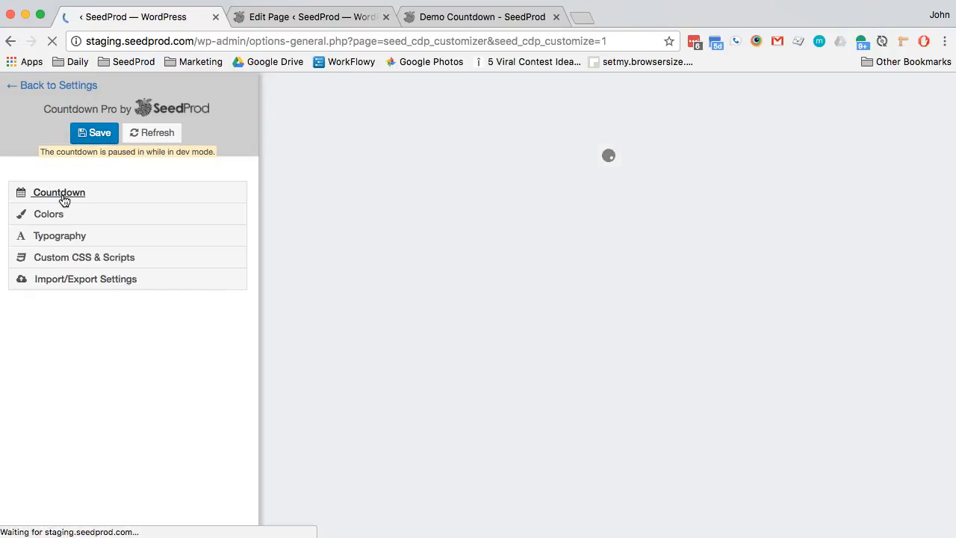
pyautogui.click(58, 192)
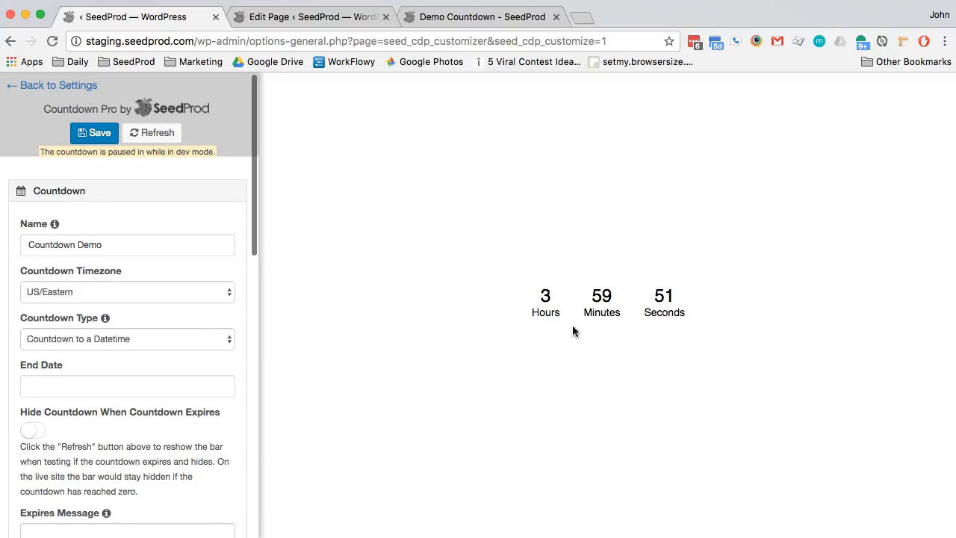
pyautogui.scroll(-3)
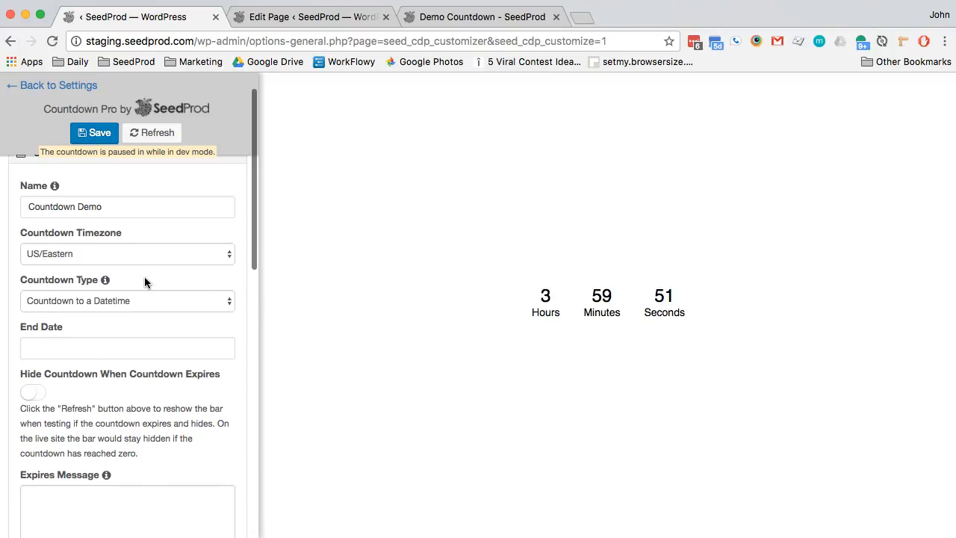
# - Set the countdown end date to 03/29/2017 at 2:09 PM
pyautogui.click(127, 347)
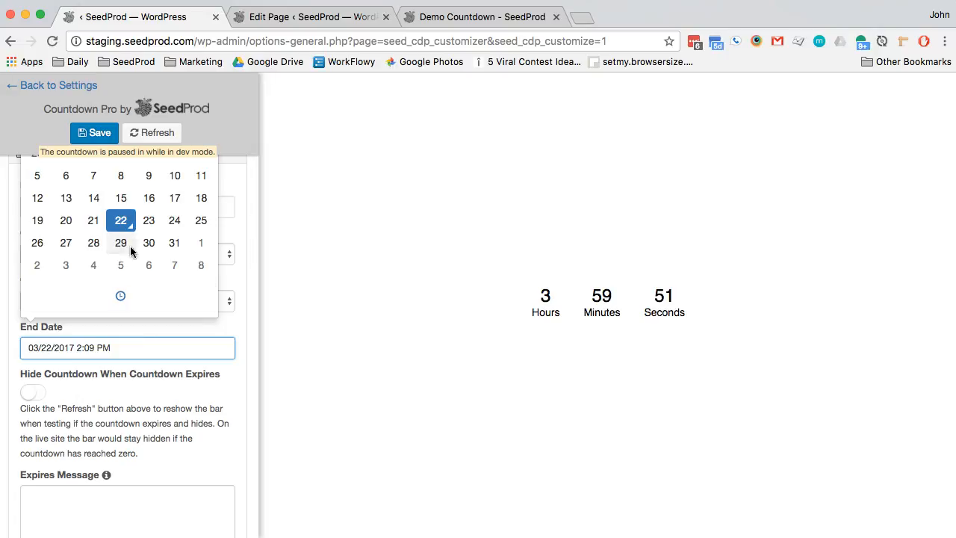
pyautogui.click(120, 242)
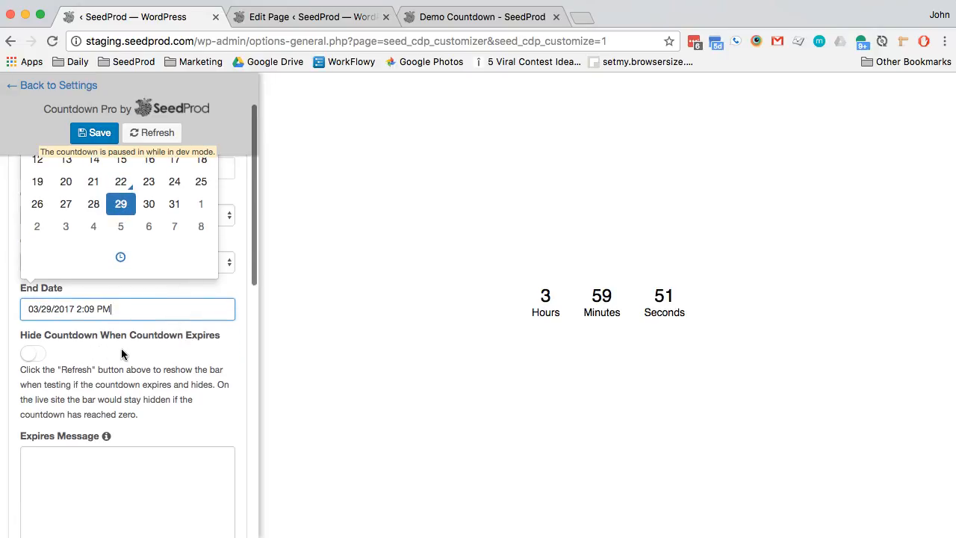
pyautogui.scroll(-3)
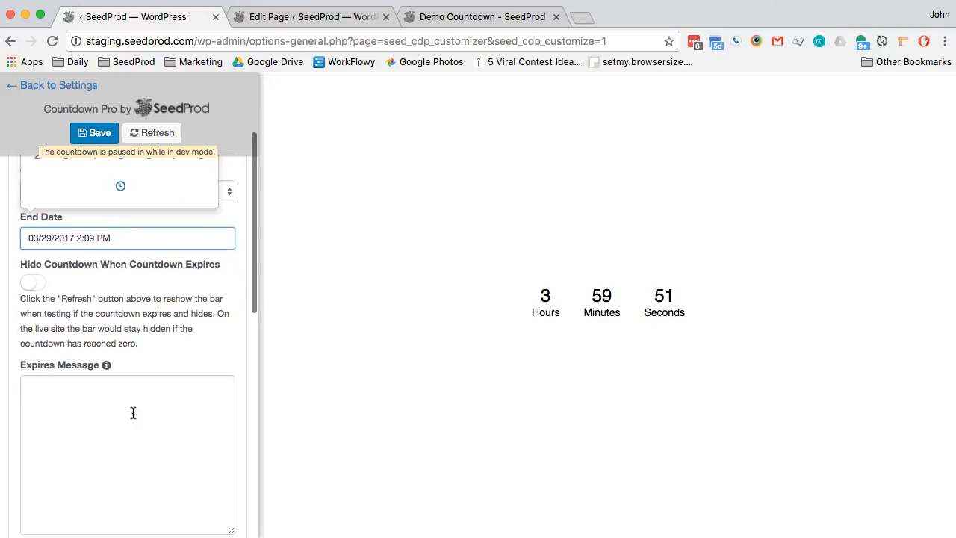
pyautogui.click(127, 238)
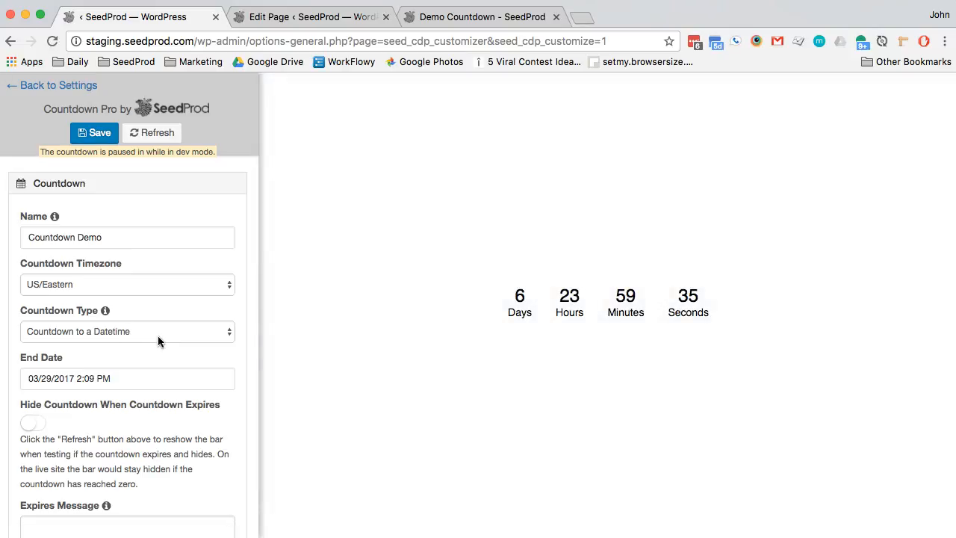
# - Make it a Visitor Timer Countdown of '+4 hours' and refresh the preview
pyautogui.click(127, 331)
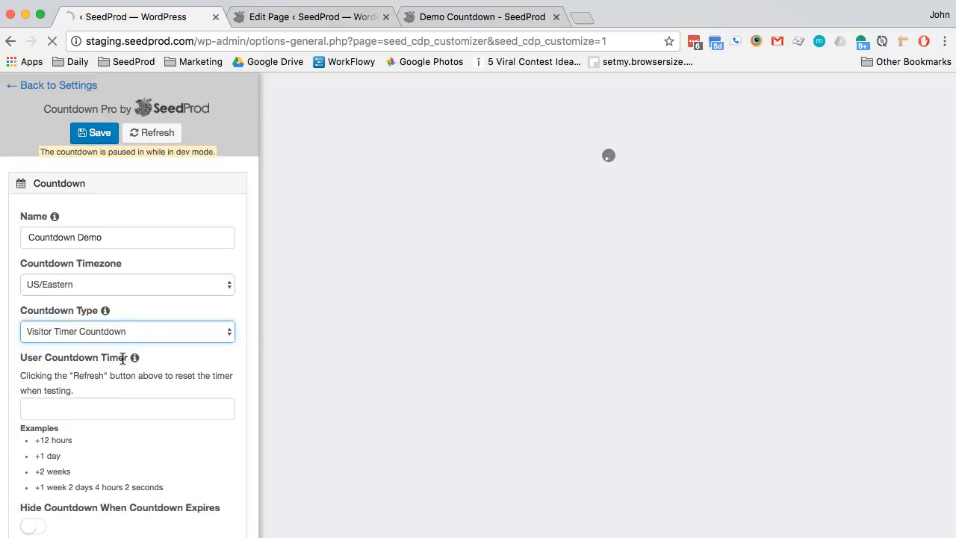
pyautogui.click(127, 408)
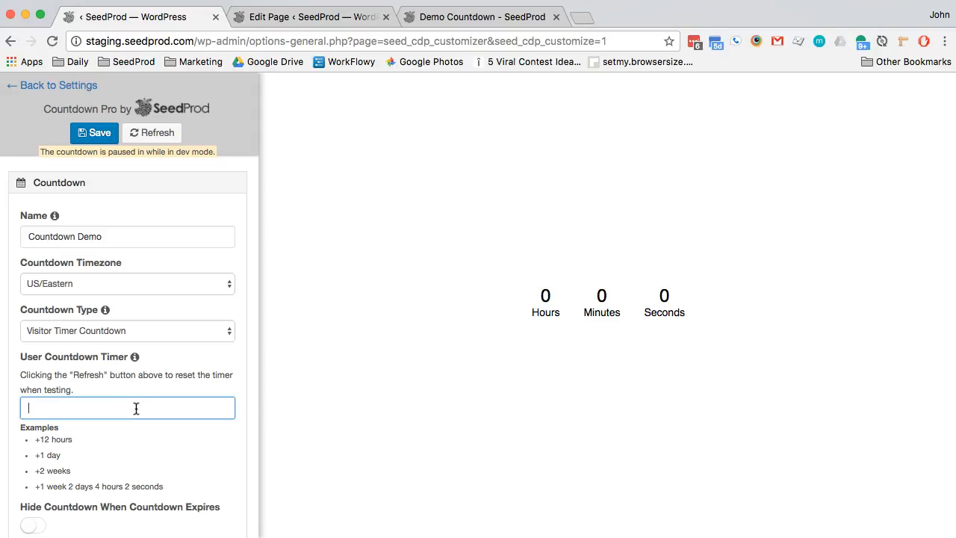
pyautogui.write('+4 hou')
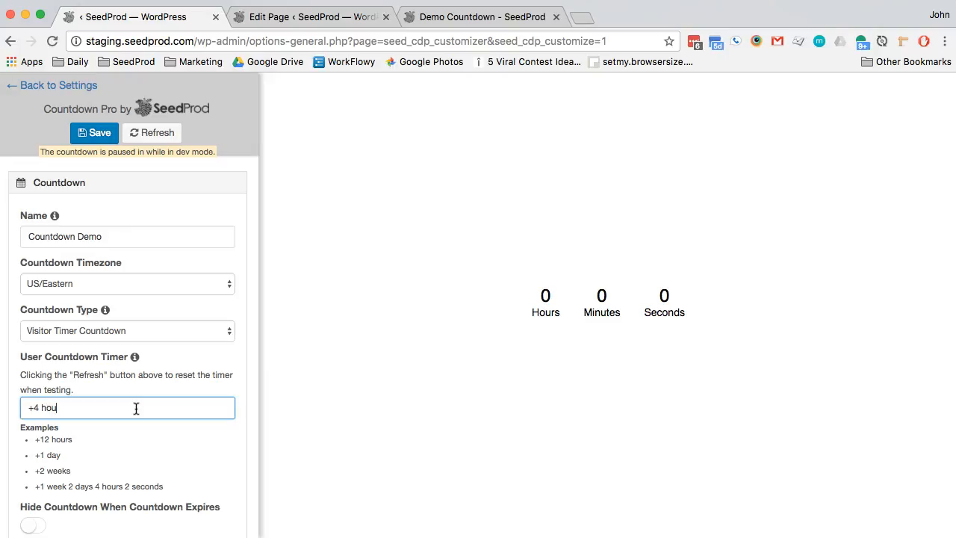
pyautogui.click(94, 132)
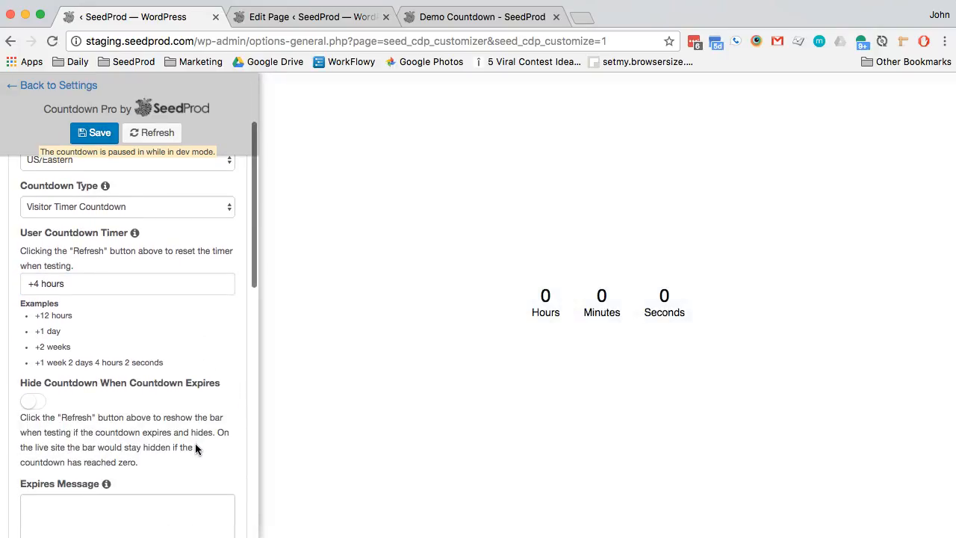
pyautogui.click(152, 132)
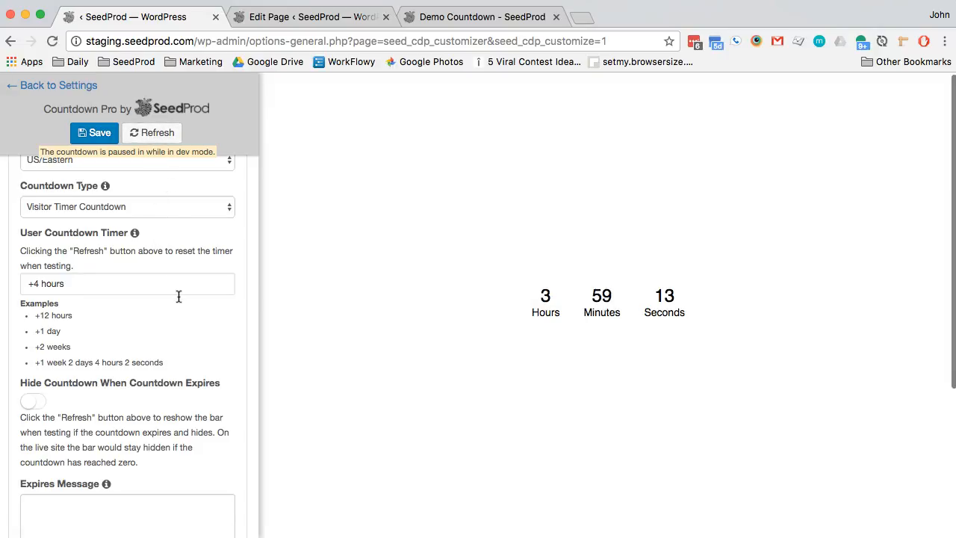
pyautogui.scroll(-3)
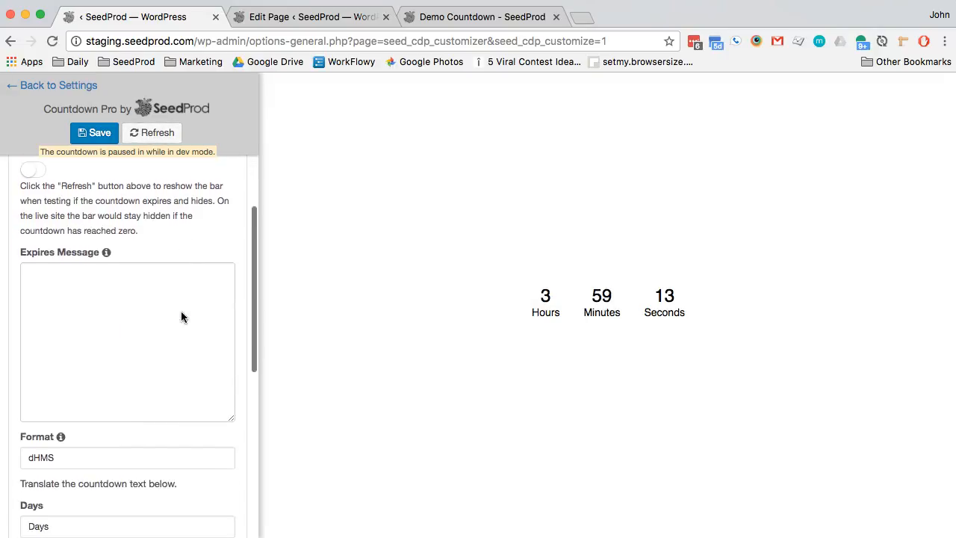
pyautogui.scroll(-3)
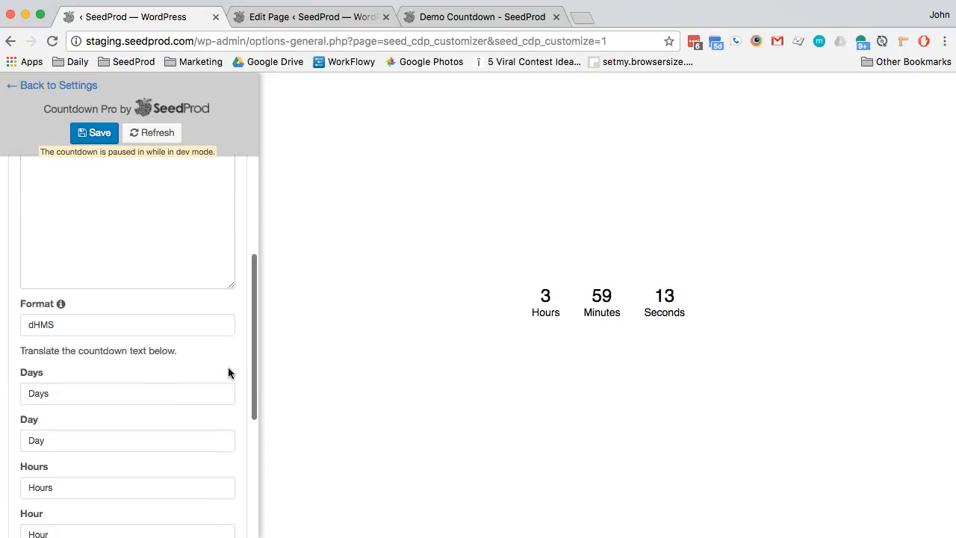
pyautogui.scroll(-3)
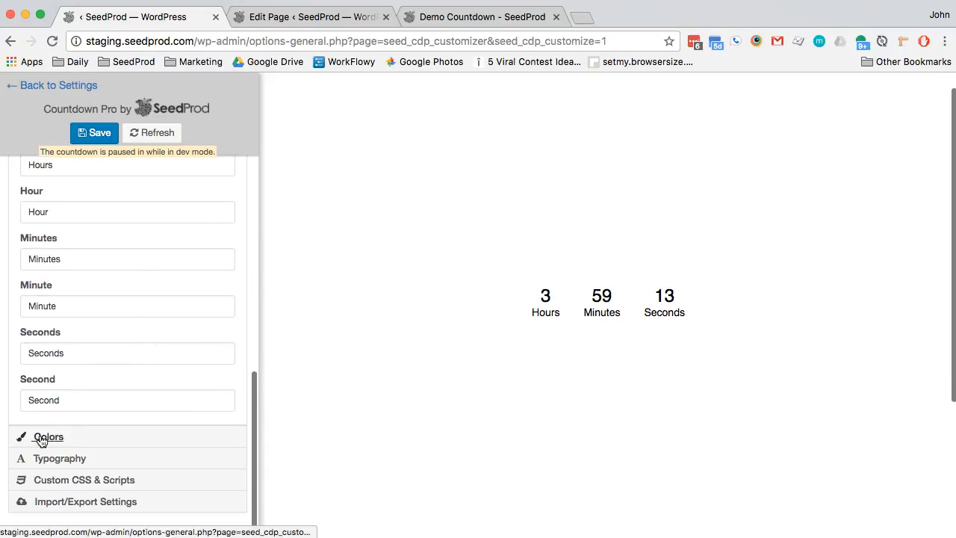
# - Set the countdown text color to red (#e31e29) under Colors
pyautogui.click(49, 437)
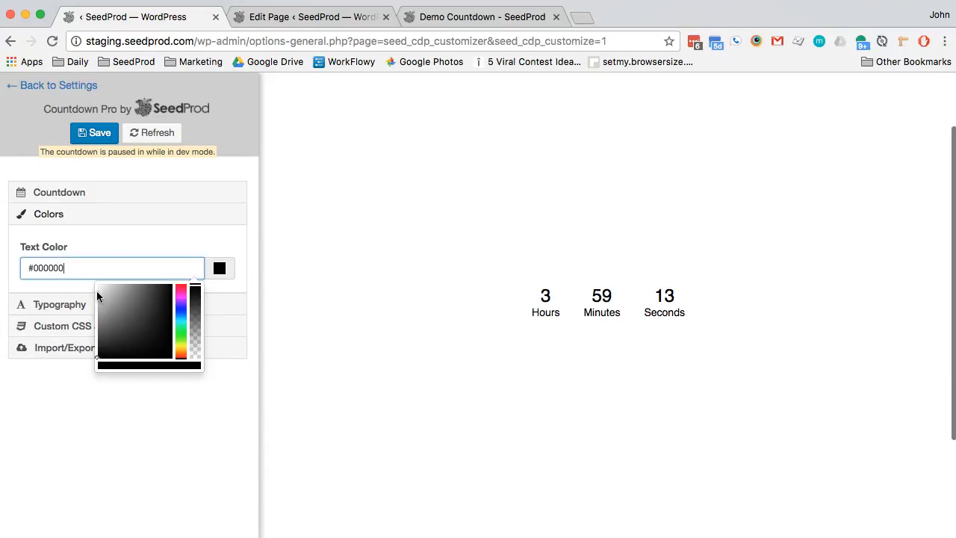
pyautogui.click(179, 301)
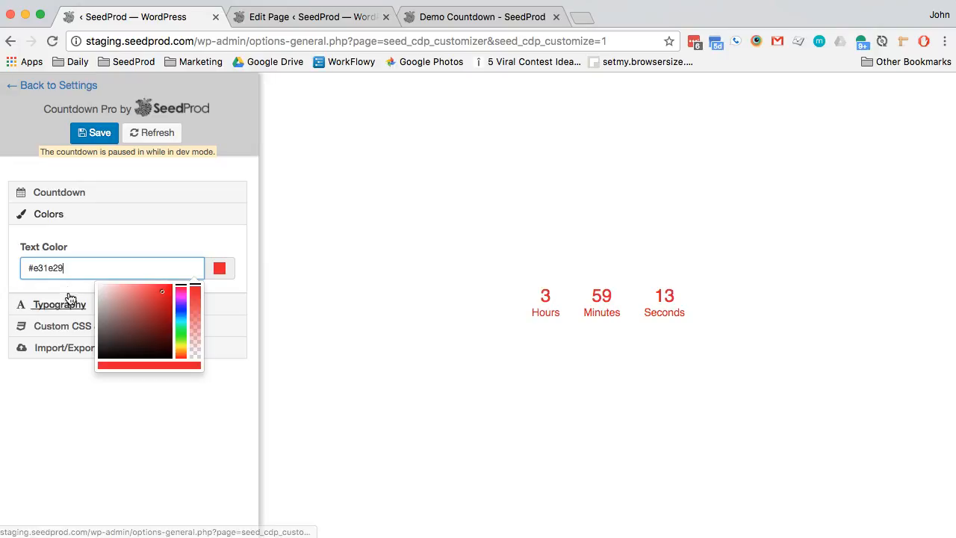
# - Use Alegreya Sans at 22px text and 29px numbers, then save the countdown
pyautogui.click(60, 303)
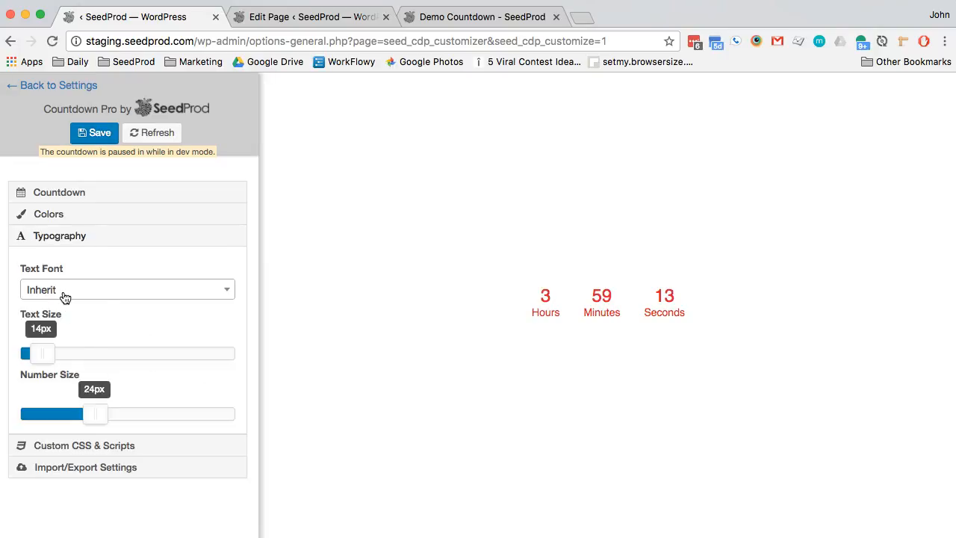
pyautogui.click(127, 290)
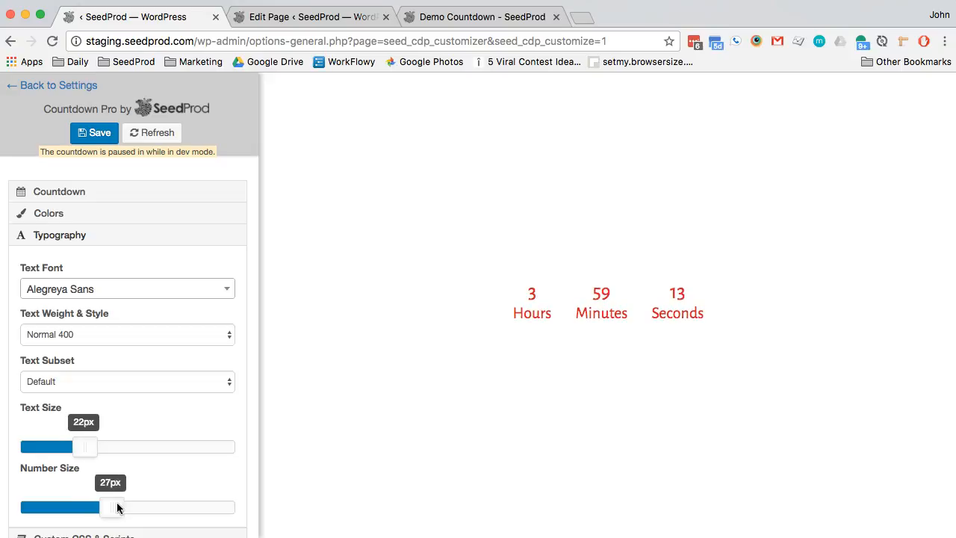
pyautogui.moveTo(112, 507); pyautogui.dragTo(123, 448)
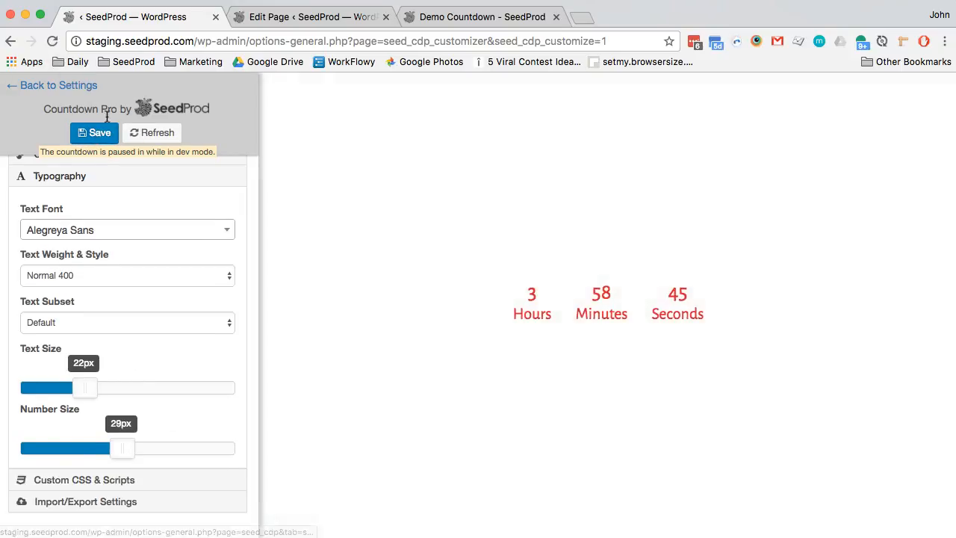
pyautogui.click(94, 132)
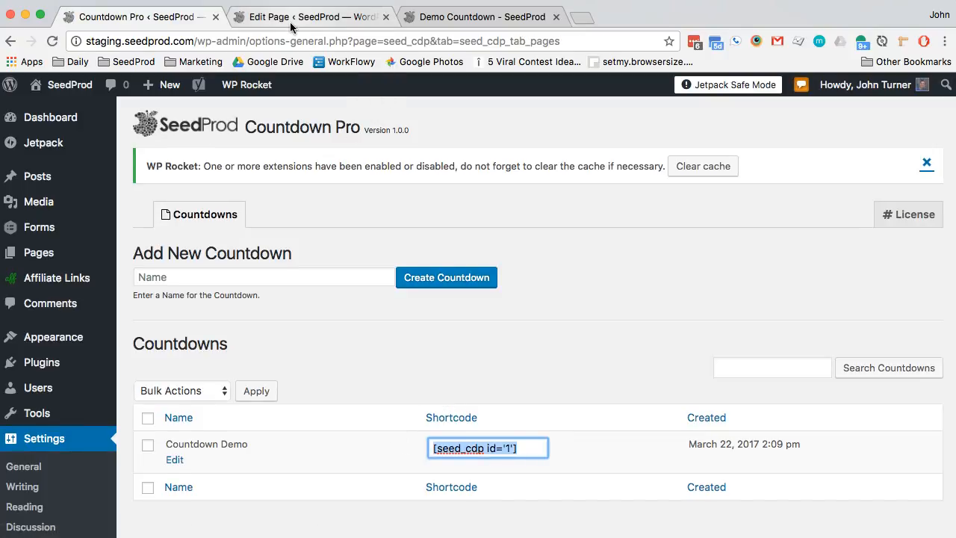
# - Paste the [seed_cdp id='1'] shortcode into the Demo Countdown page editor
pyautogui.click(310, 16)
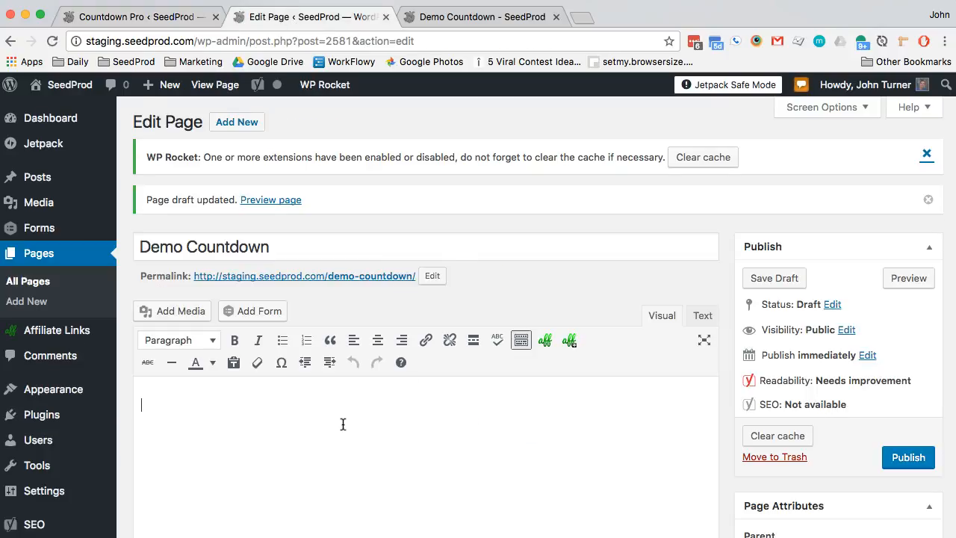
pyautogui.write("[seed_cdp id='1']")
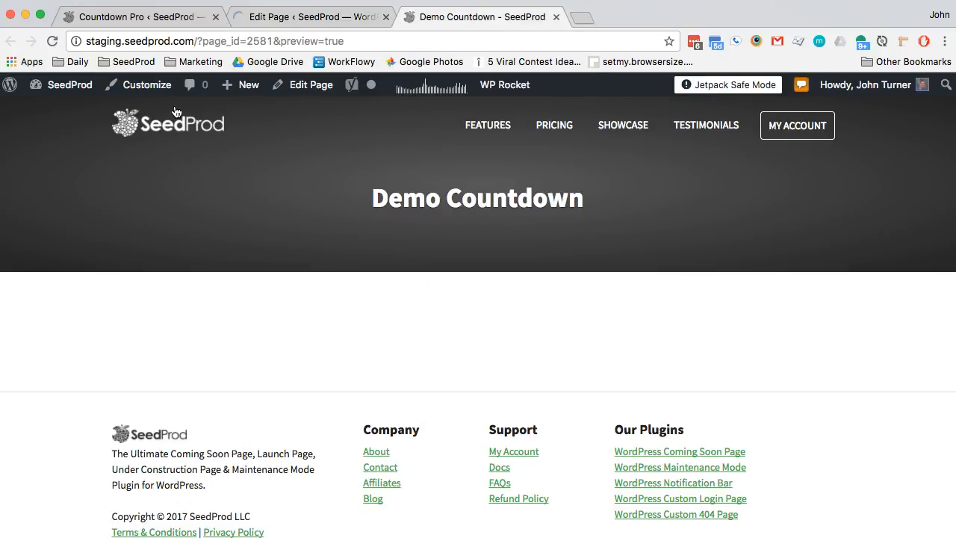
# - Reload the Demo Countdown preview to display the red countdown timer
pyautogui.click(53, 41)
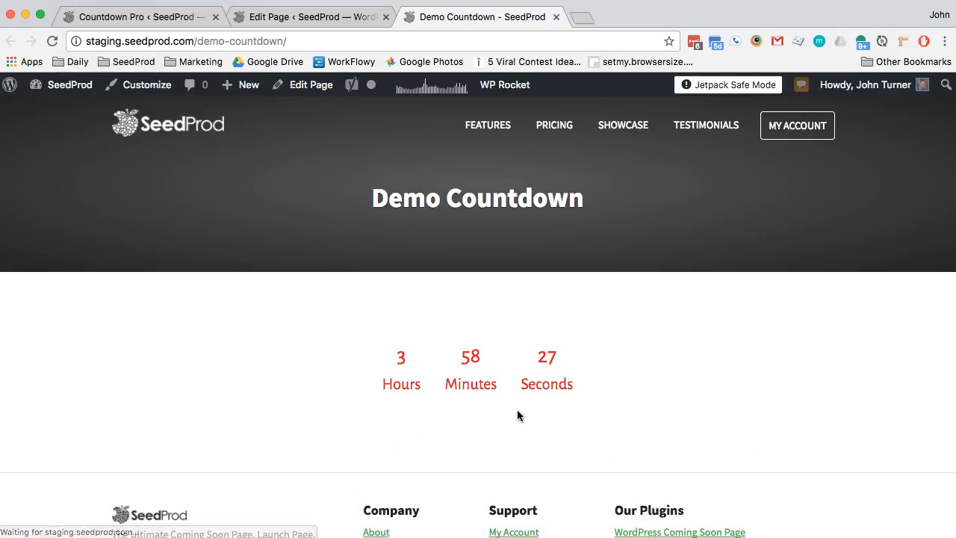
pyautogui.moveTo(573, 391)
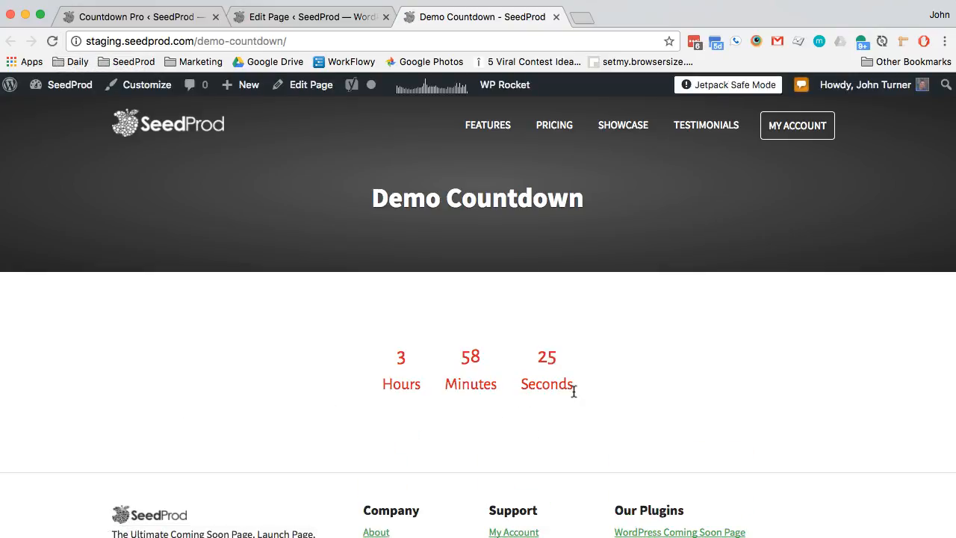